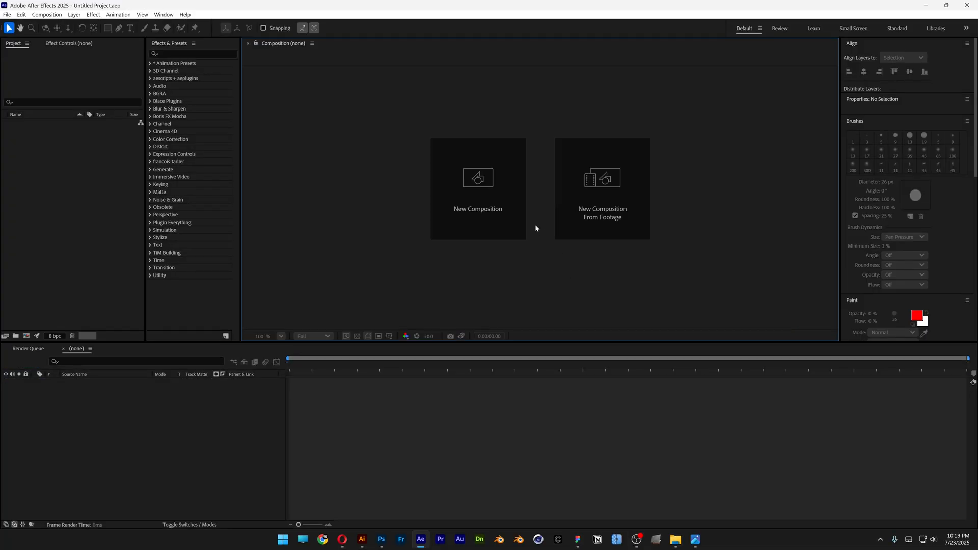
- Create composition 'Final Comp' at 1920x1080, 30 fps, duration 0:00:04:00
click(478, 178)
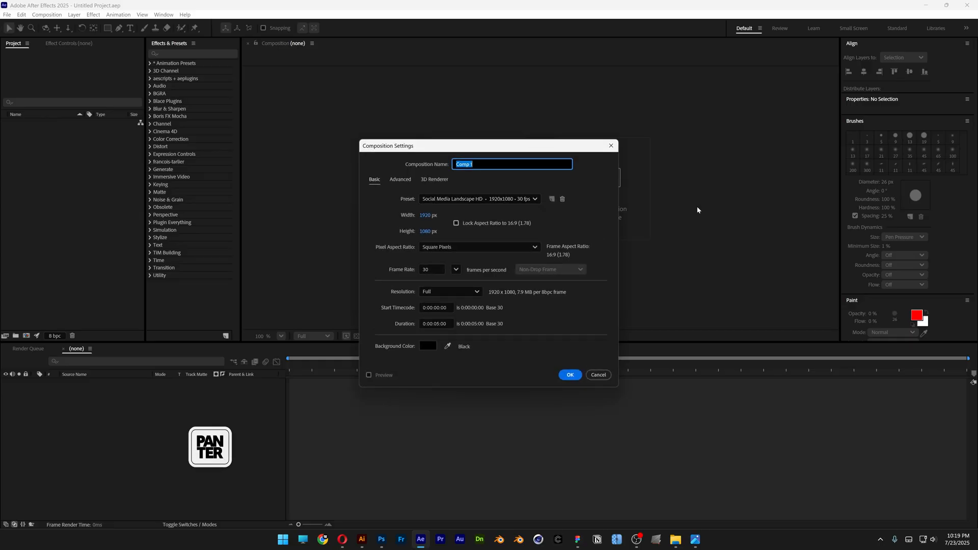
click(535, 198)
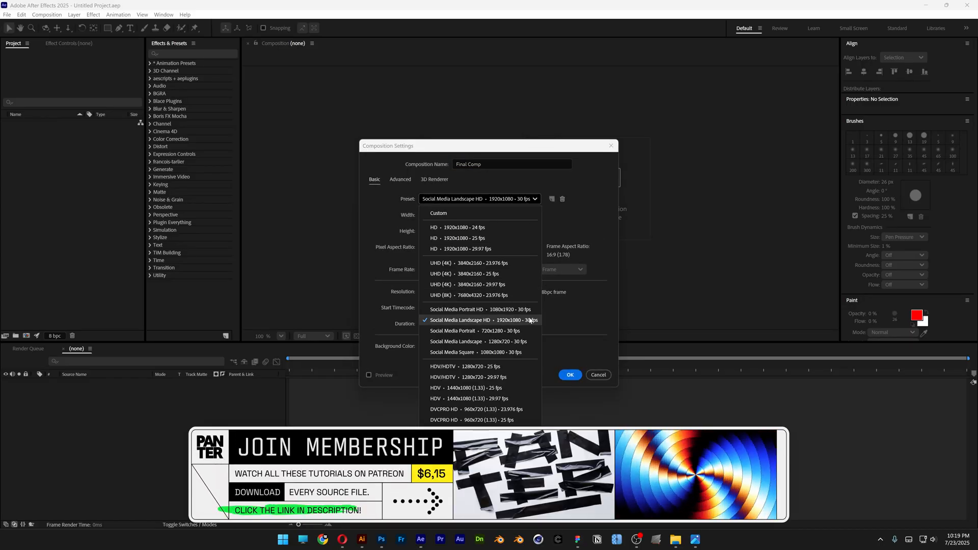
click(462, 320)
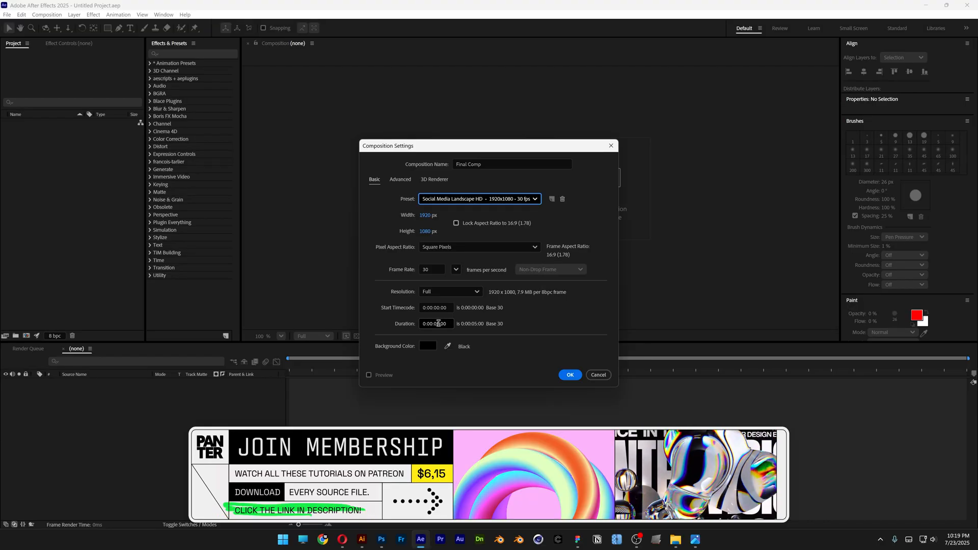
triple_click(436, 323)
text(4)
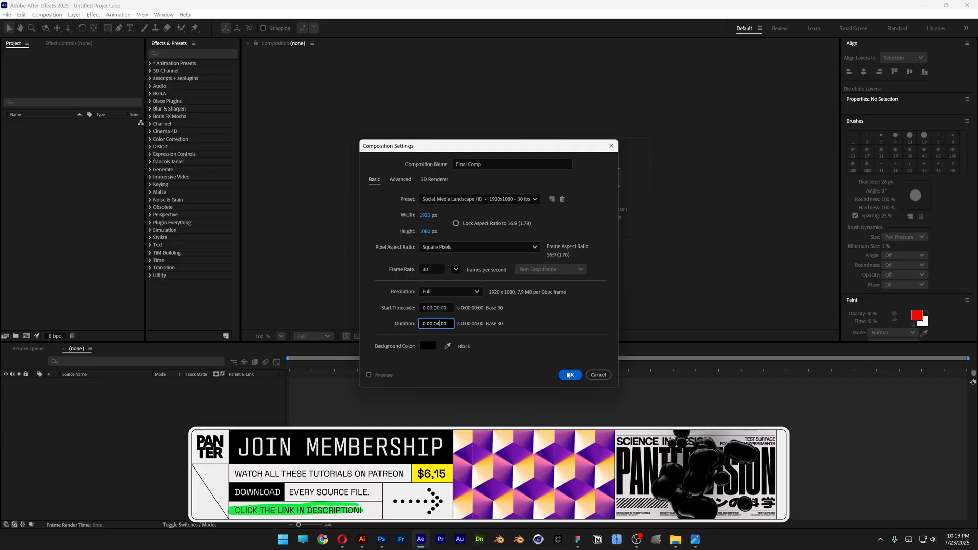
click(569, 375)
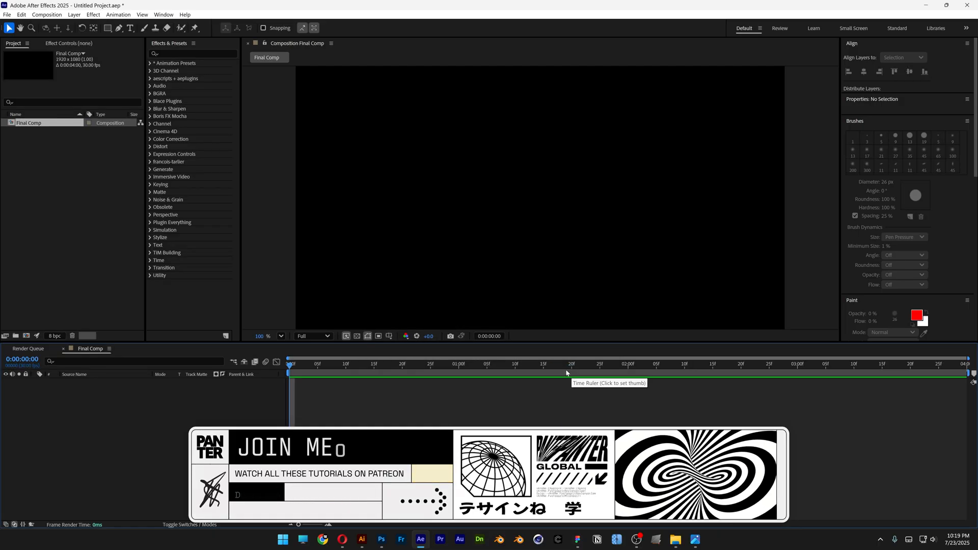
mouse_move(107, 28)
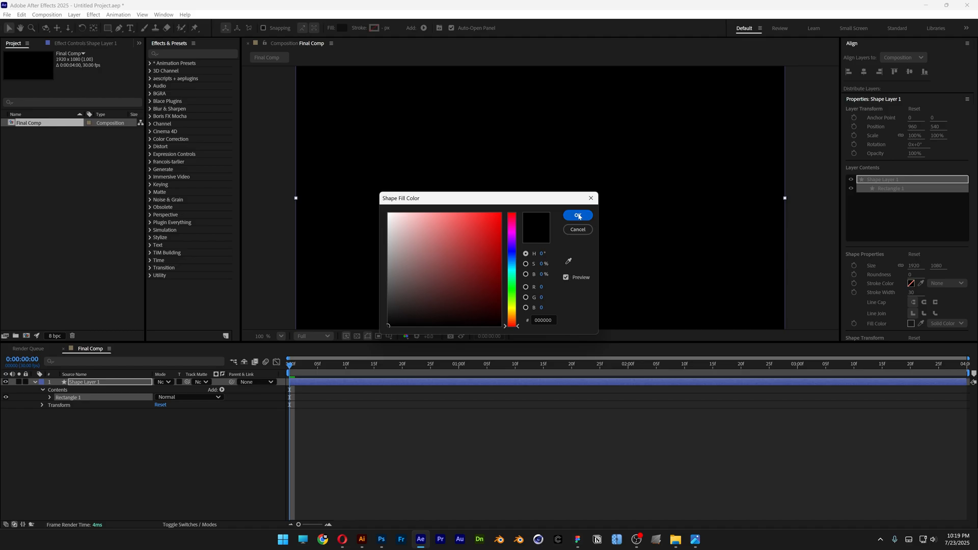
- Fill the full-frame rectangle shape layer black beneath the white PANTER text
click(577, 215)
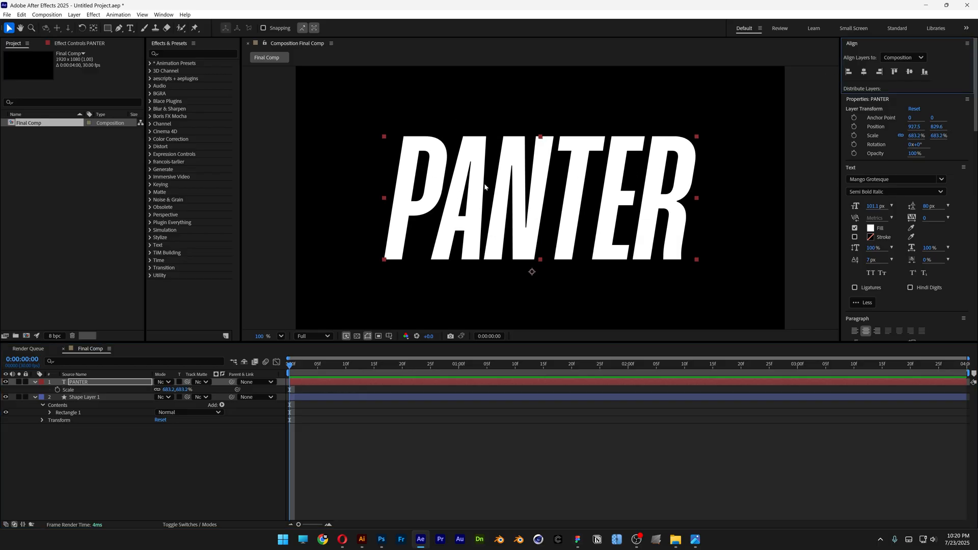
click(190, 53)
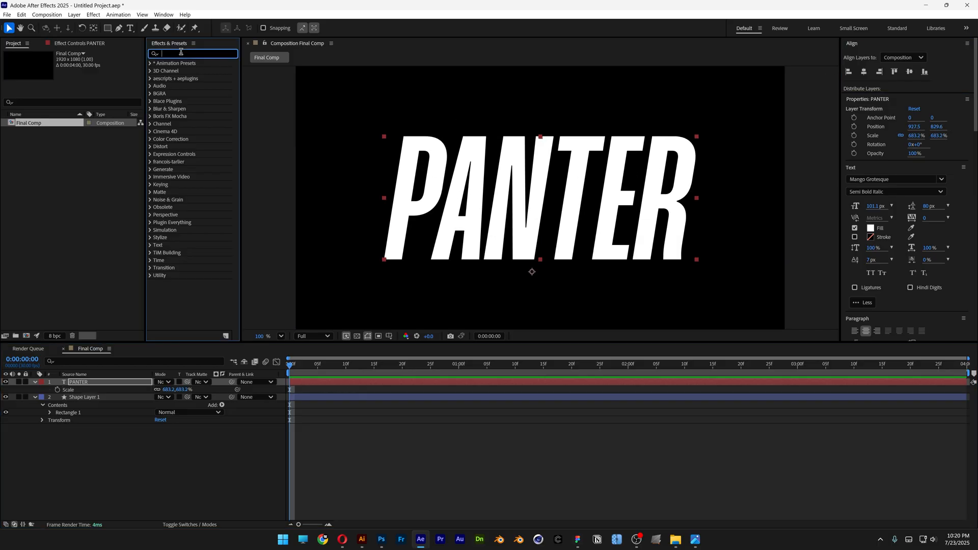
- Apply CC Vector Blur to PANTER and set its Type to Direction Center
text(cc vector blur)
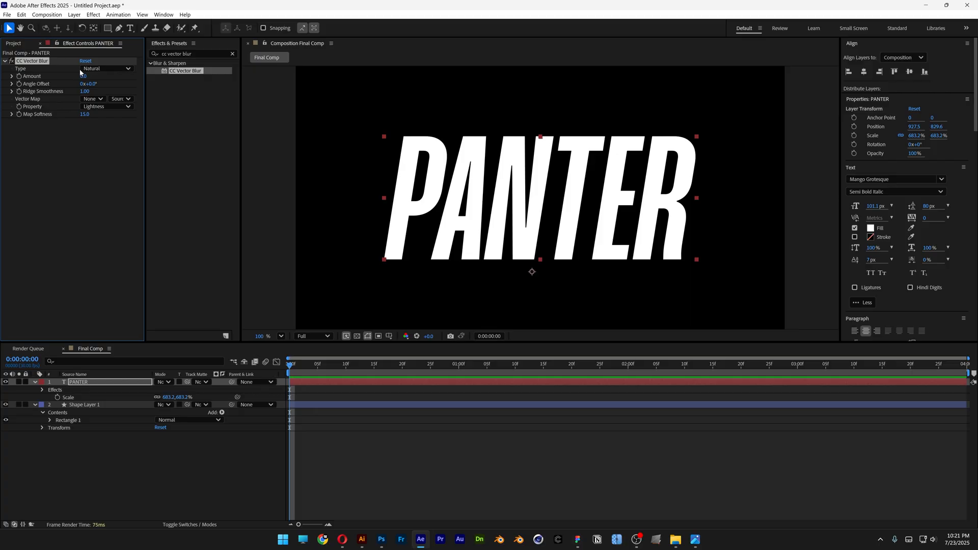
click(106, 68)
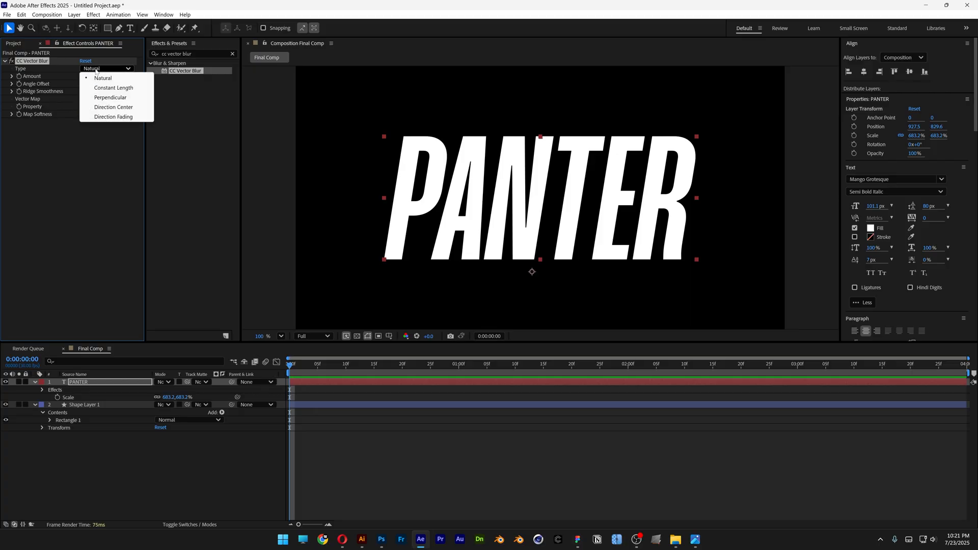
mouse_move(136, 113)
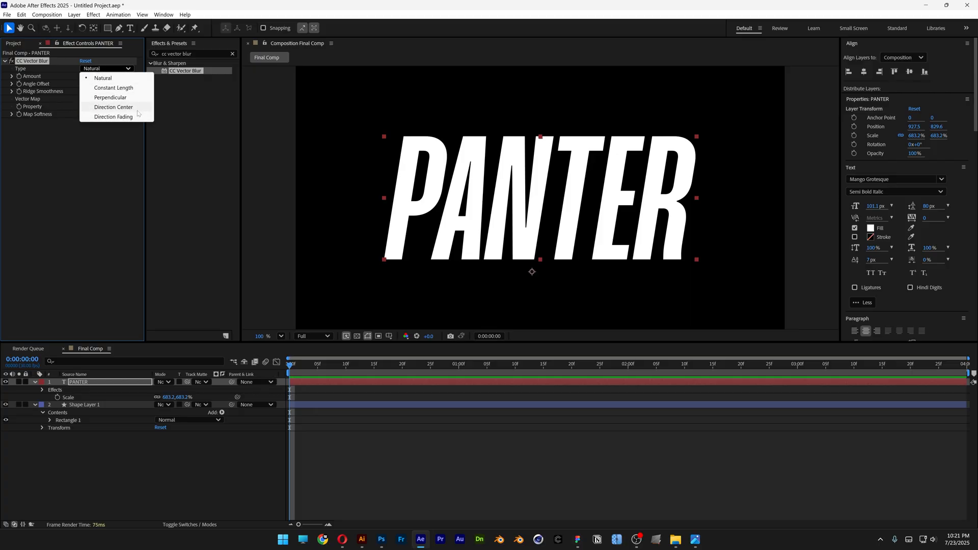
click(114, 107)
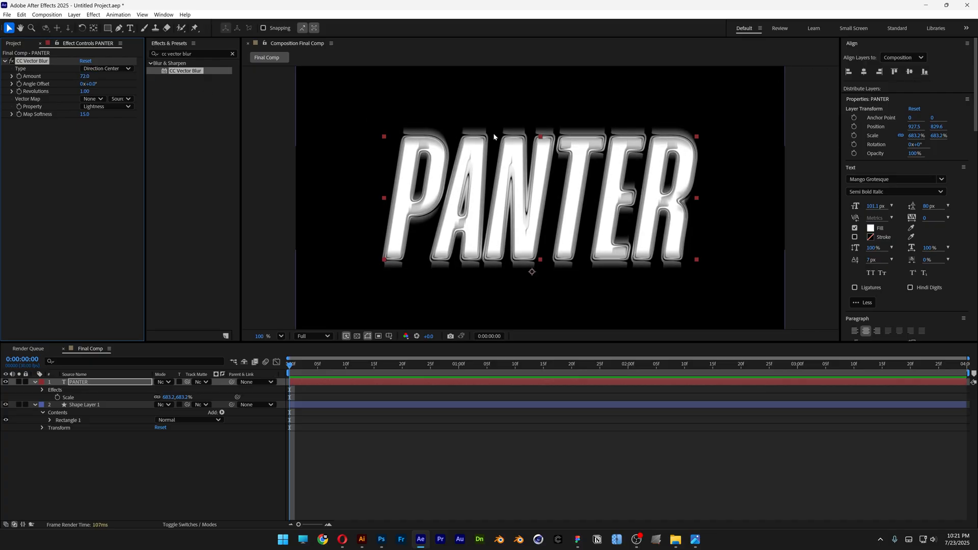
mouse_move(429, 260)
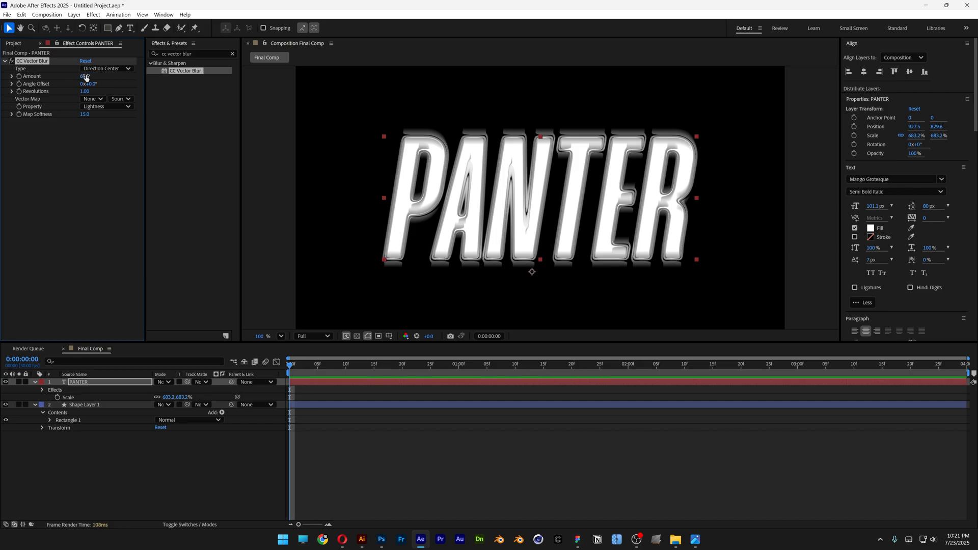
- Set the blur Amount to 65 and raise the Map Softness
double_click(84, 91)
text(2)
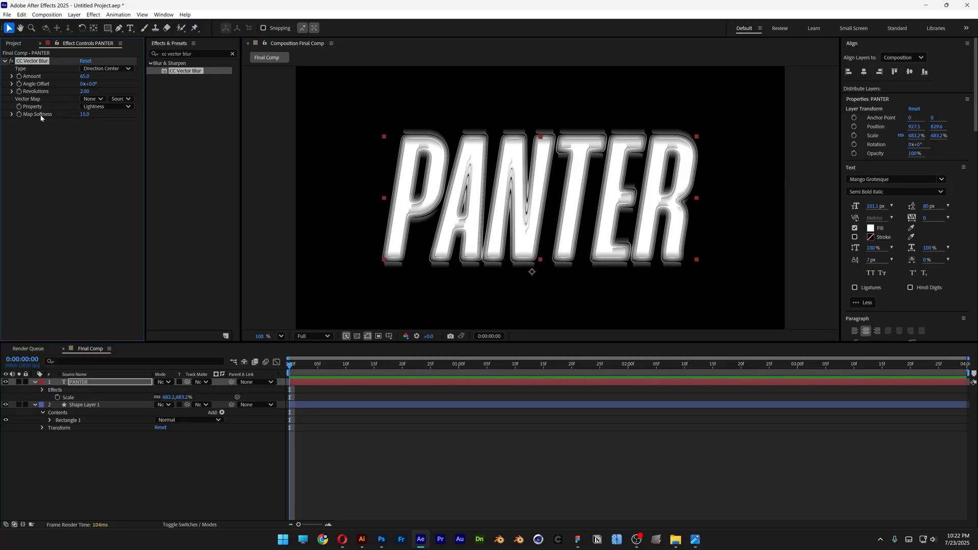
double_click(84, 114)
text(50)
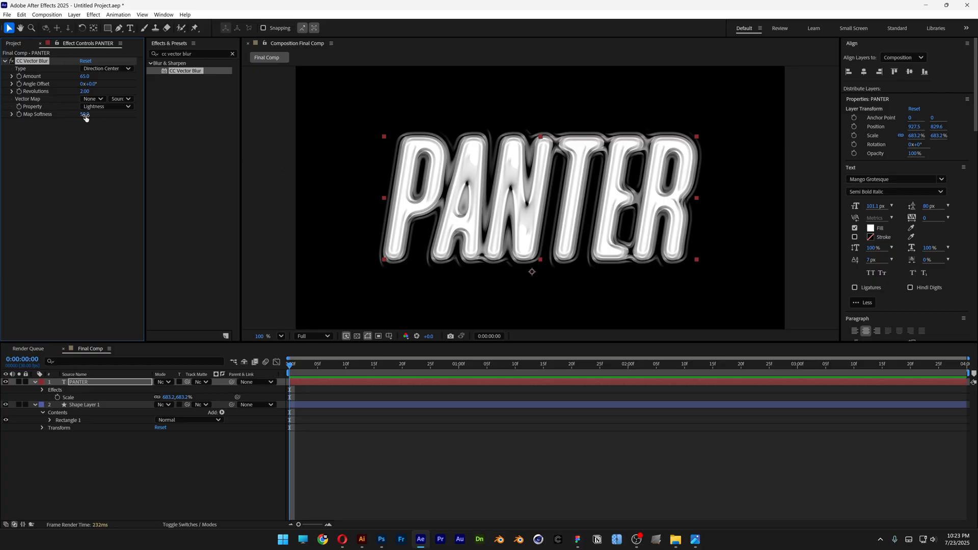
double_click(86, 114)
text(20)
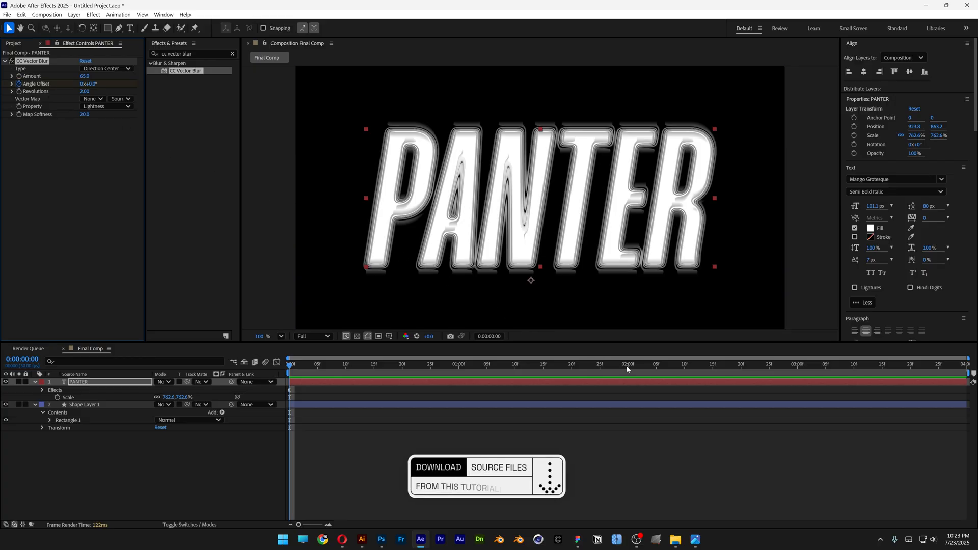
- Keyframe the blur's angle offset at a later point in time
click(628, 364)
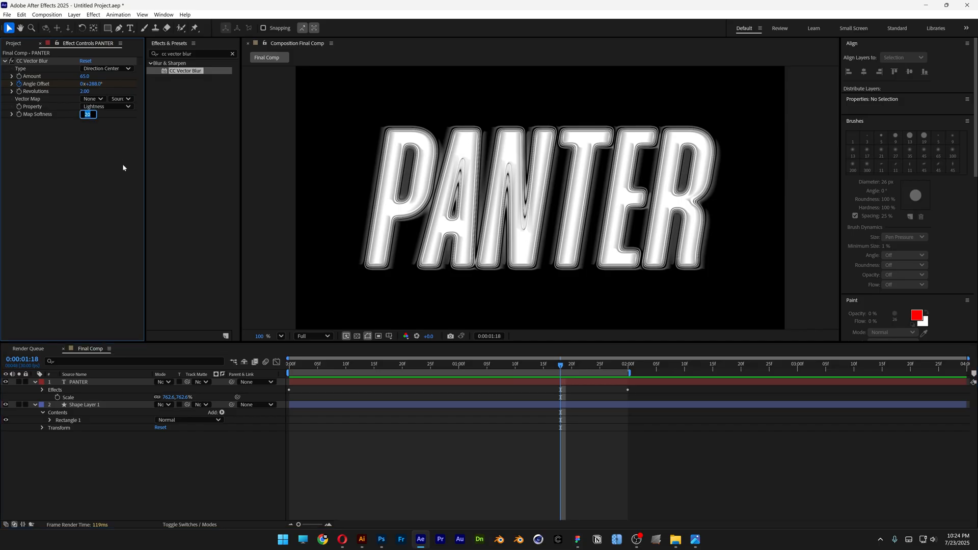
click(78, 382)
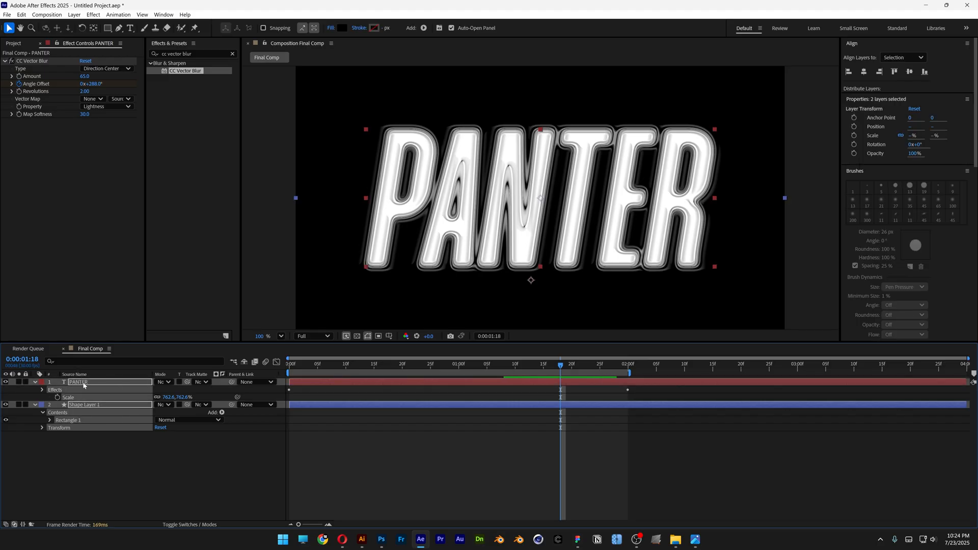
- Pre-compose the text and shape layers into a composition named TXT, moving all attributes
right_click(78, 382)
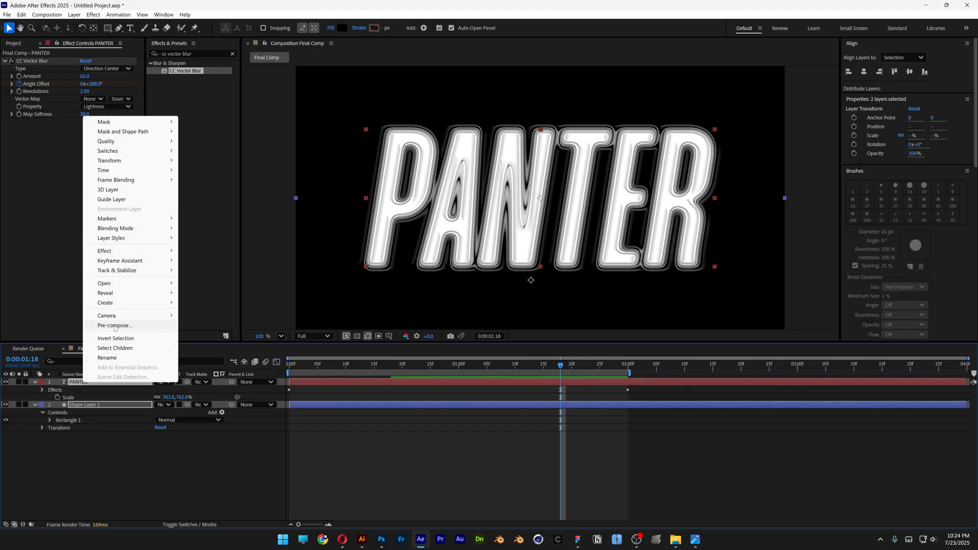
click(114, 325)
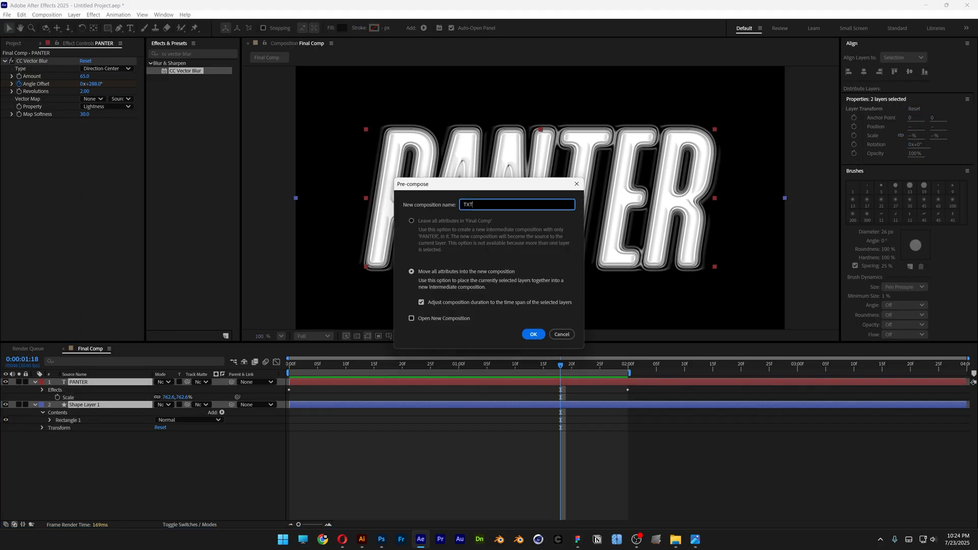
click(533, 333)
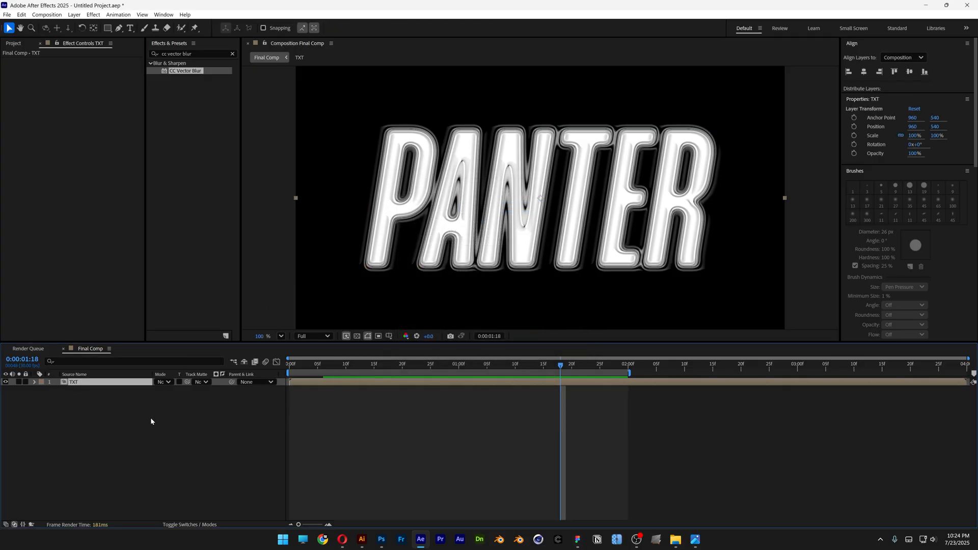
- Add an adjustment layer named Color above TXT and apply Colorama to it
right_click(150, 422)
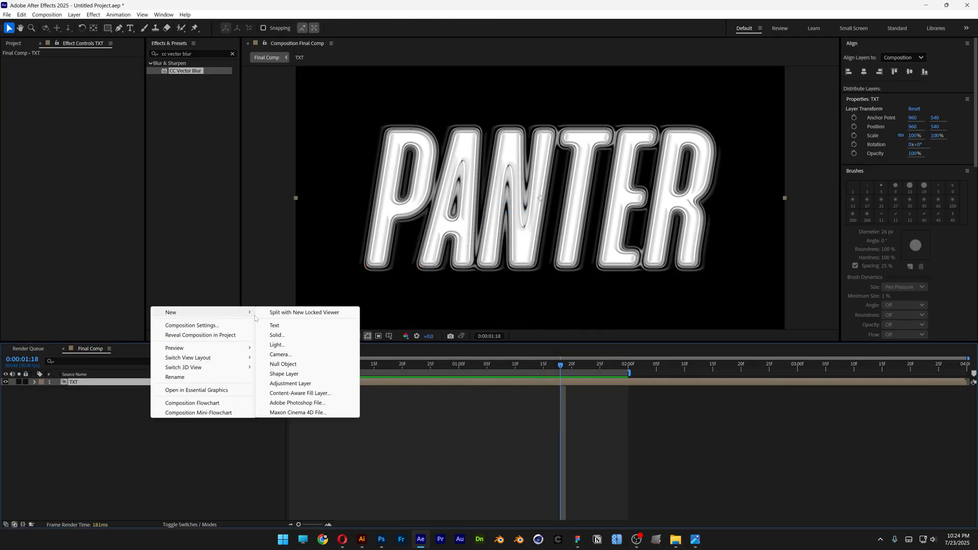
mouse_move(291, 384)
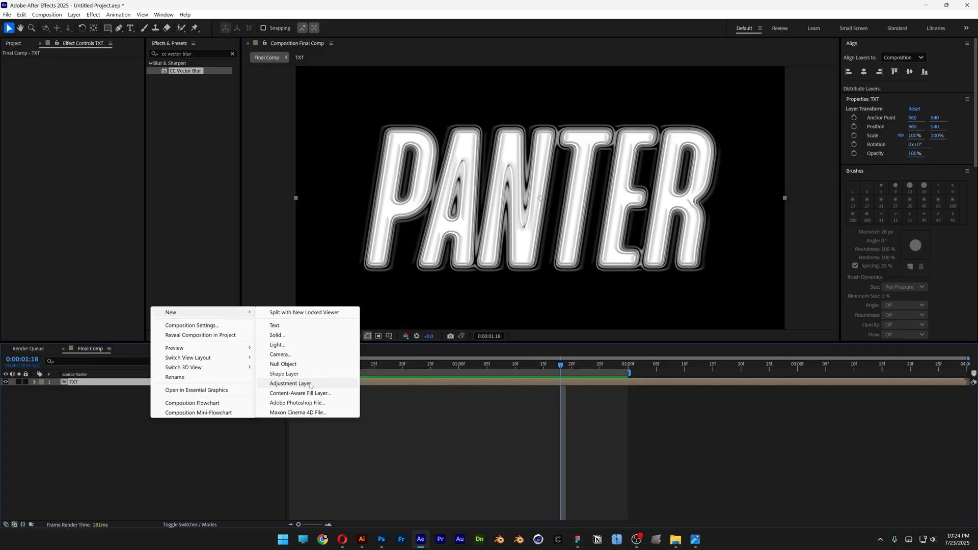
click(291, 383)
text(Color)
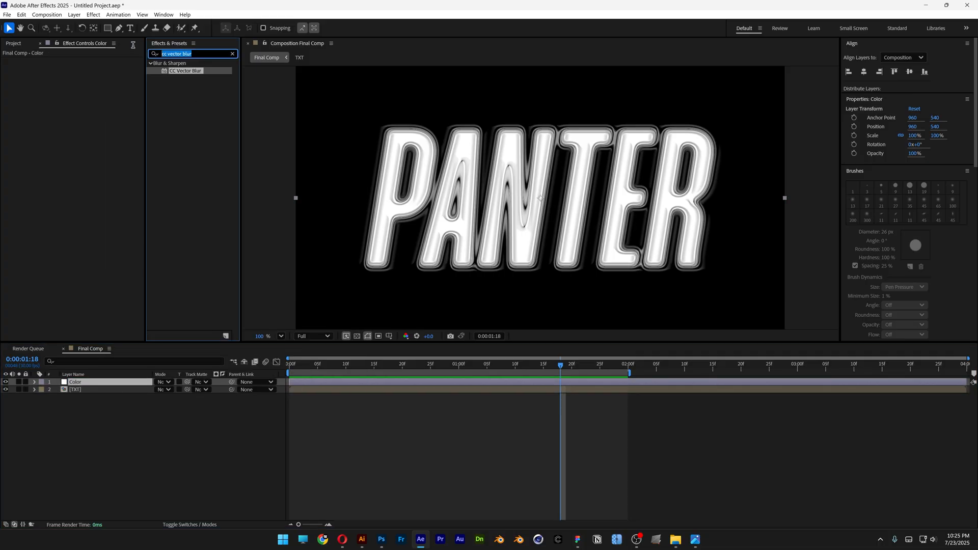
text(colora)
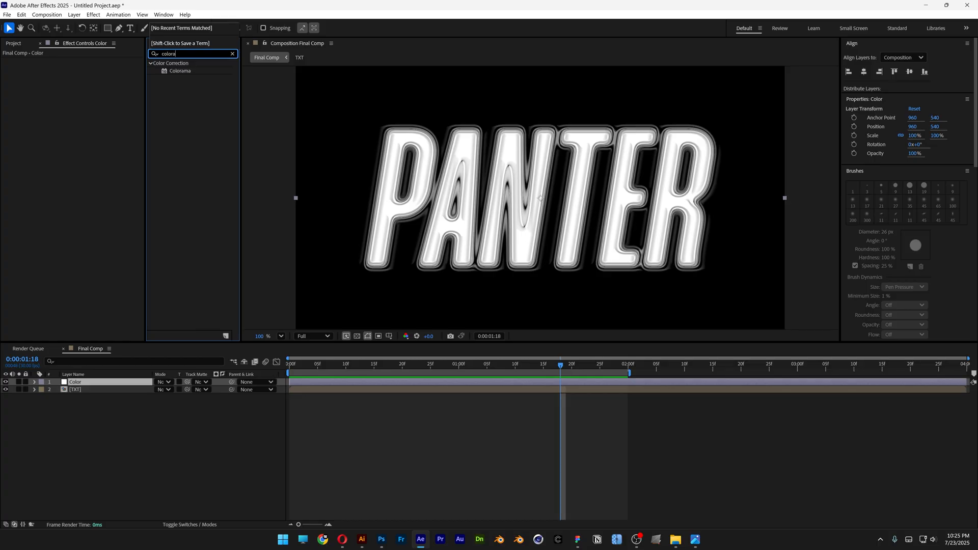
click(180, 70)
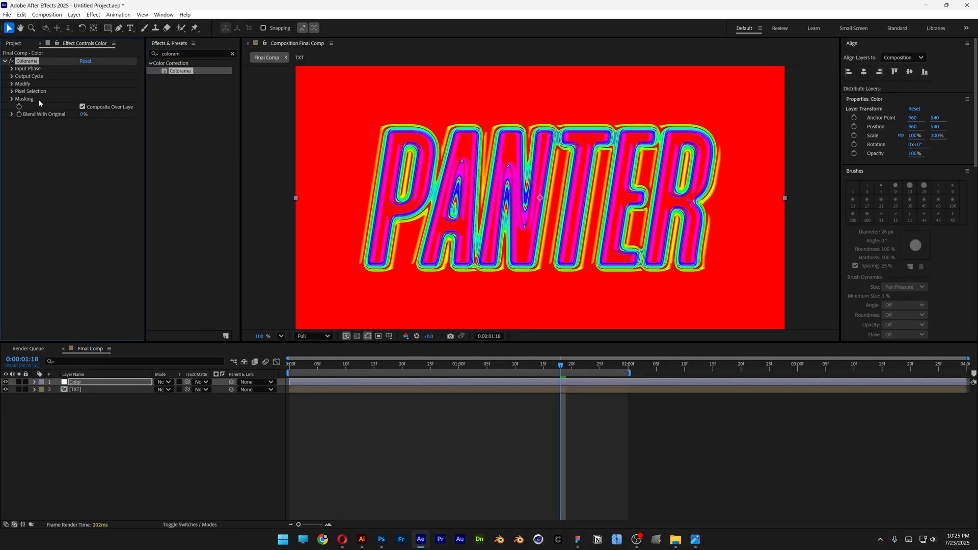
- Recolor Colorama's Output Cycle to black, purple, yellow and cyan arranged around the wheel
click(11, 75)
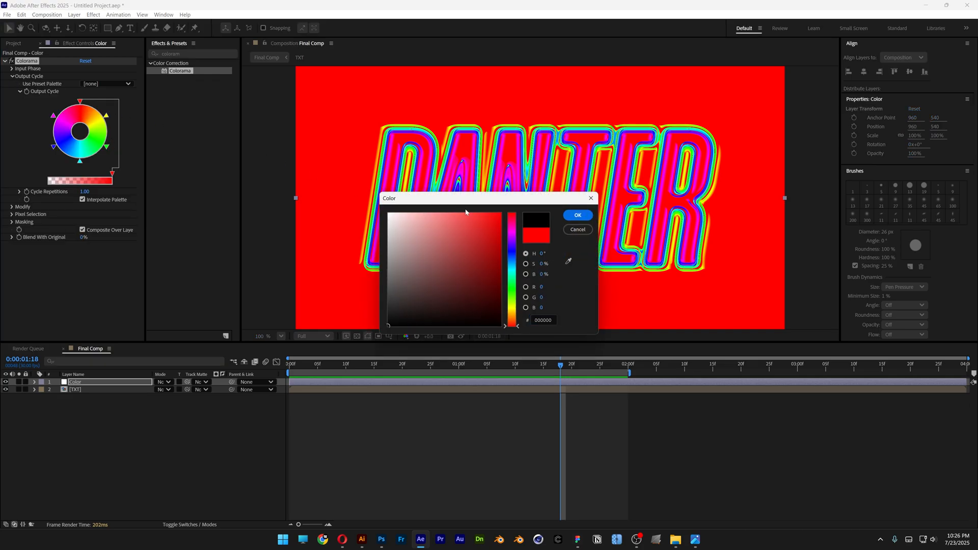
click(576, 214)
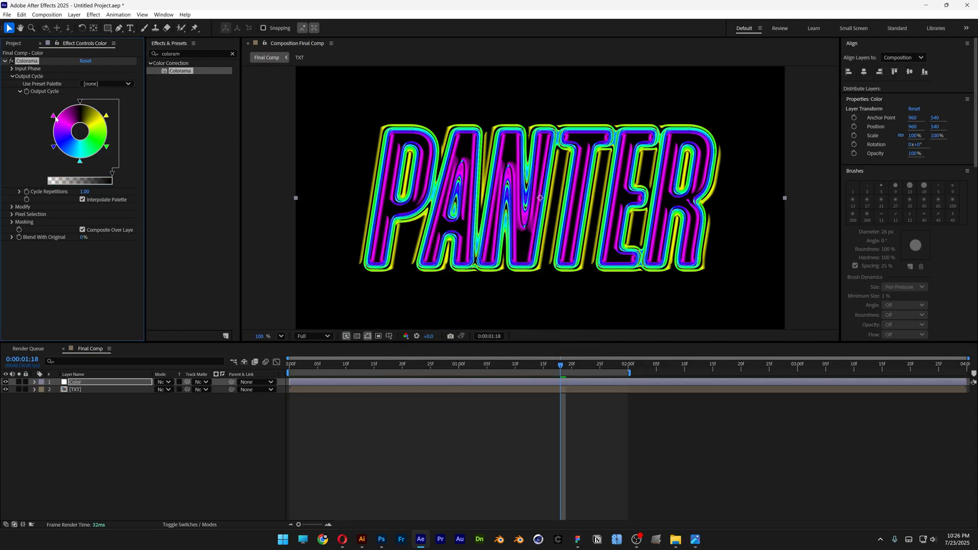
drag(80, 103, 50, 133)
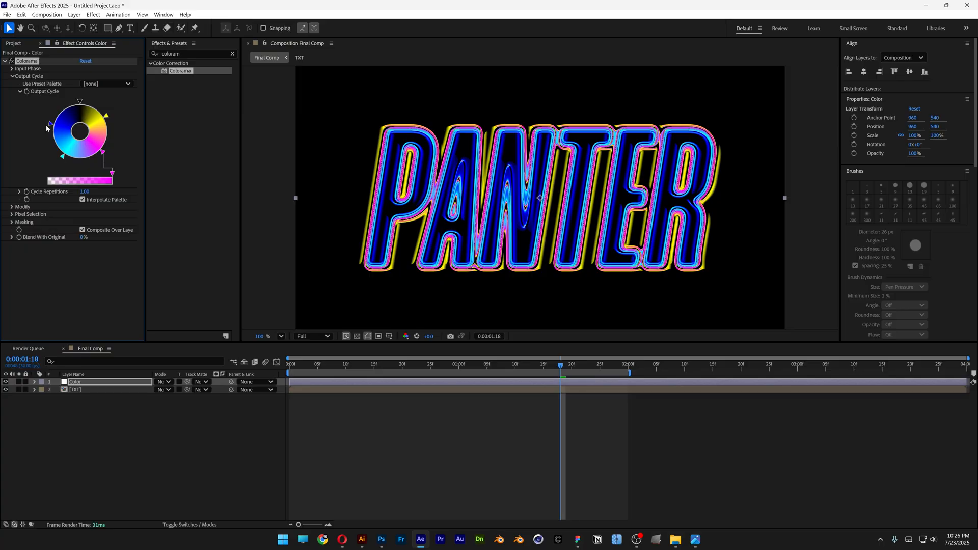
mouse_move(49, 128)
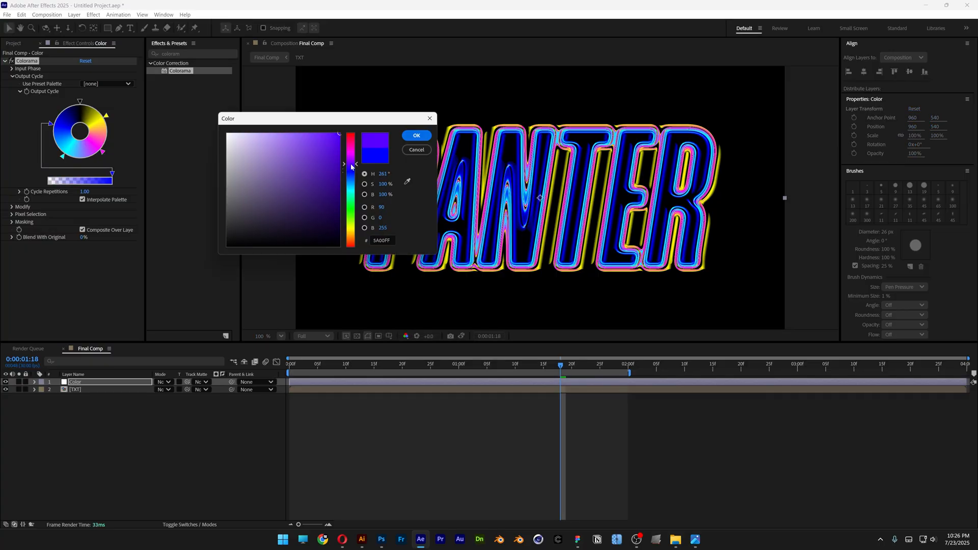
click(416, 136)
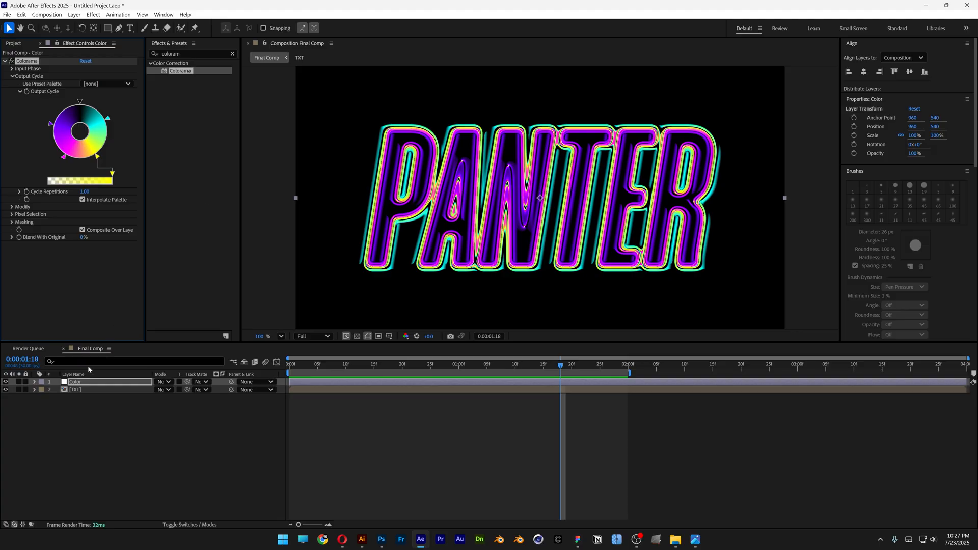
click(74, 389)
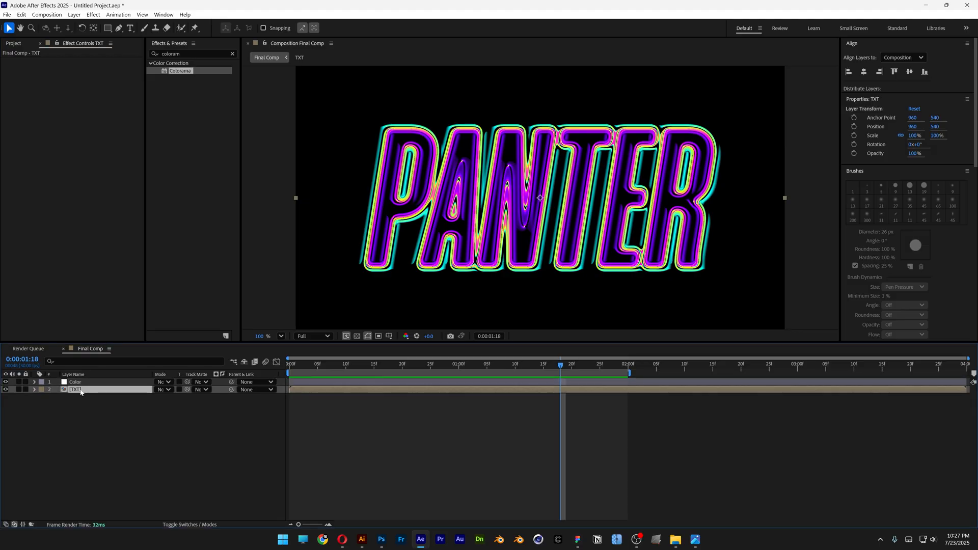
- Duplicate TXT with Ctrl+D and set the copy to a different blending mode
key(ctrl+d)
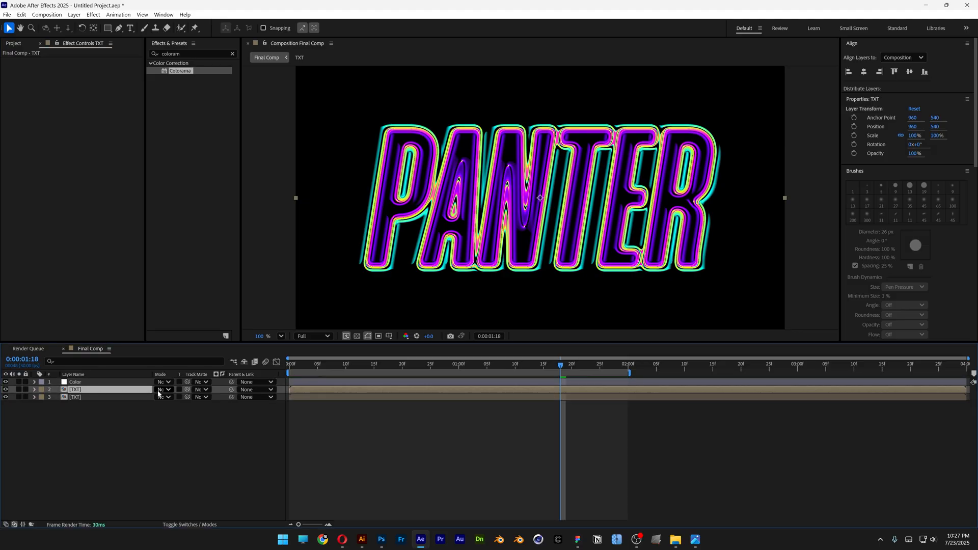
click(164, 389)
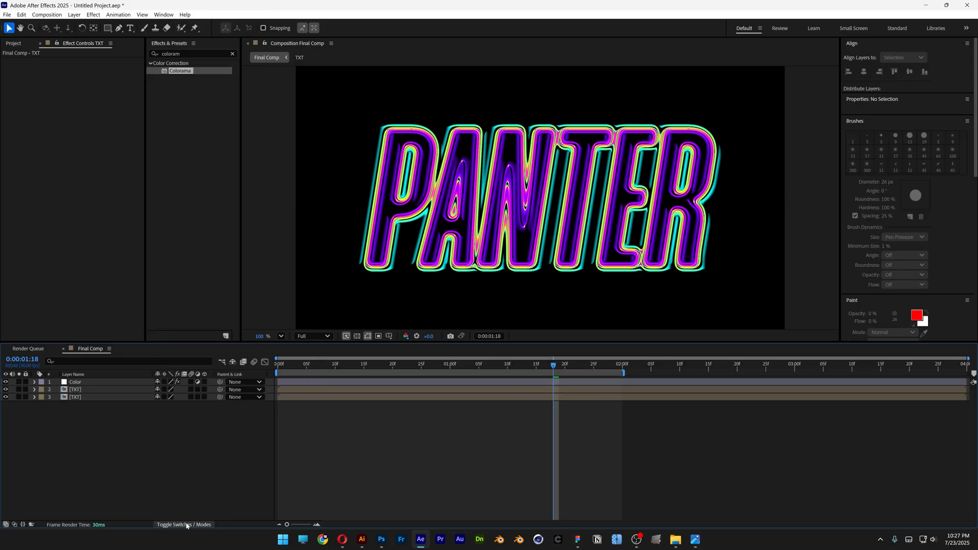
click(184, 525)
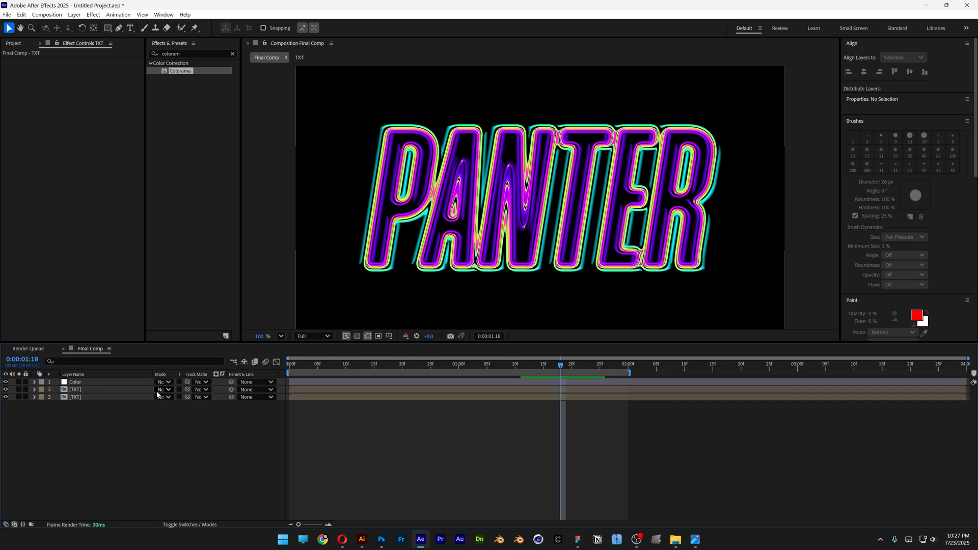
click(163, 382)
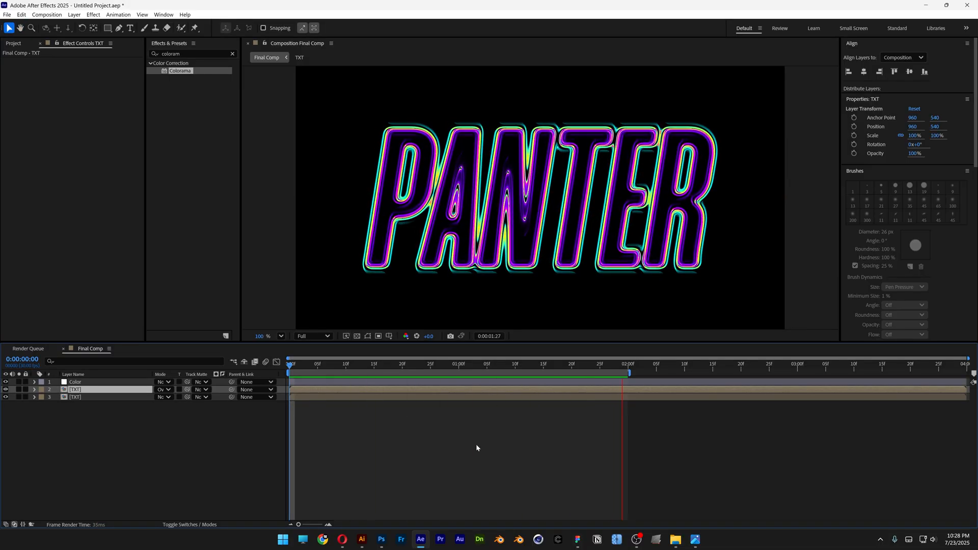
click(289, 363)
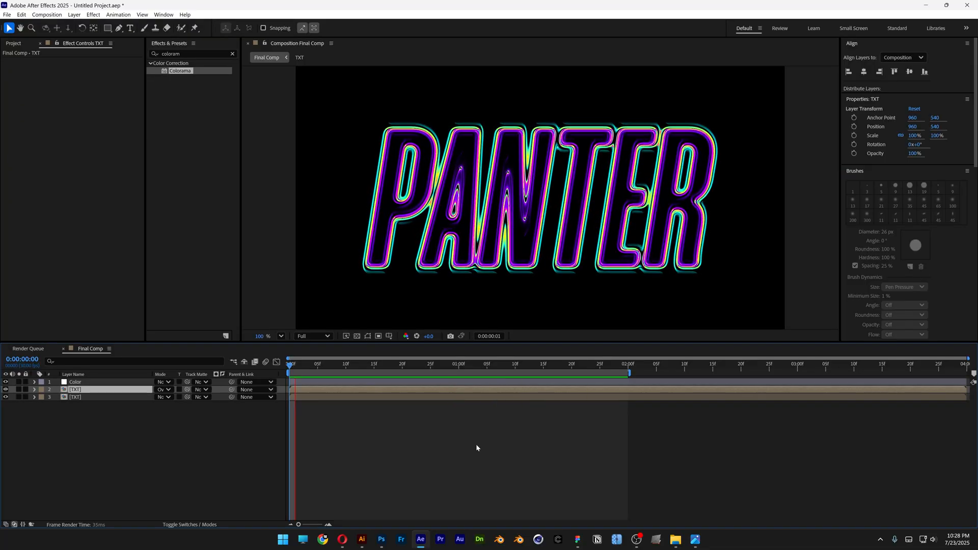